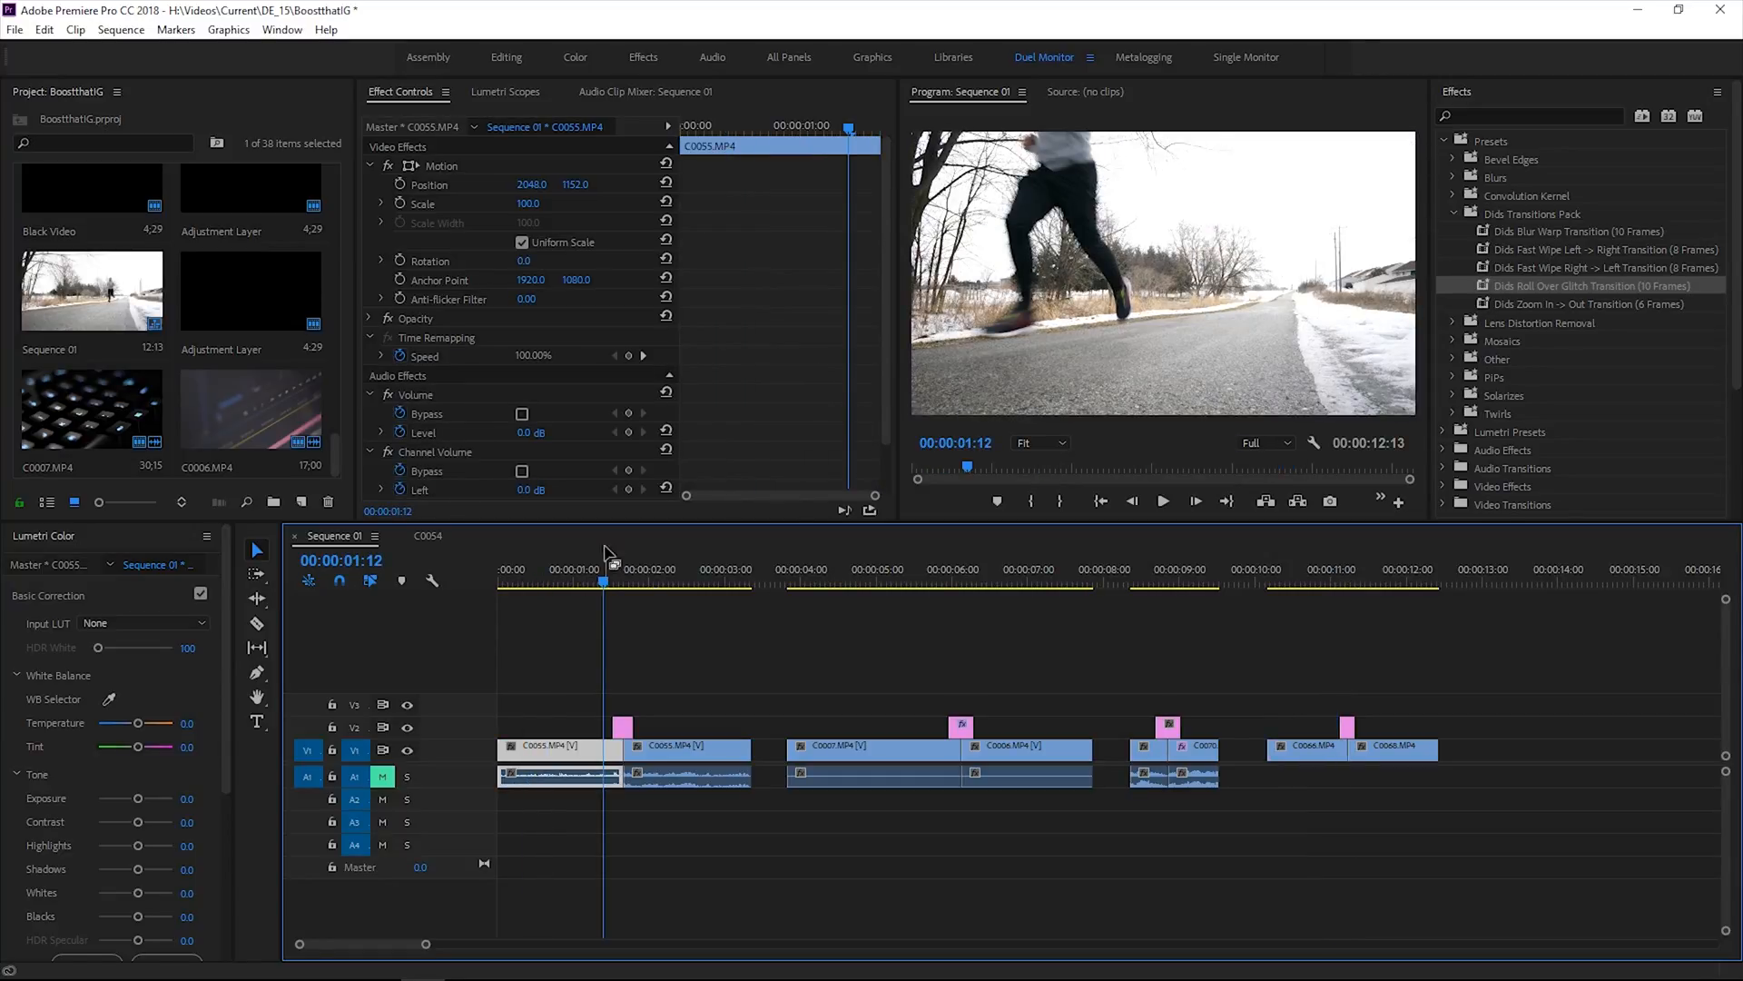
mouse_move(1529, 253)
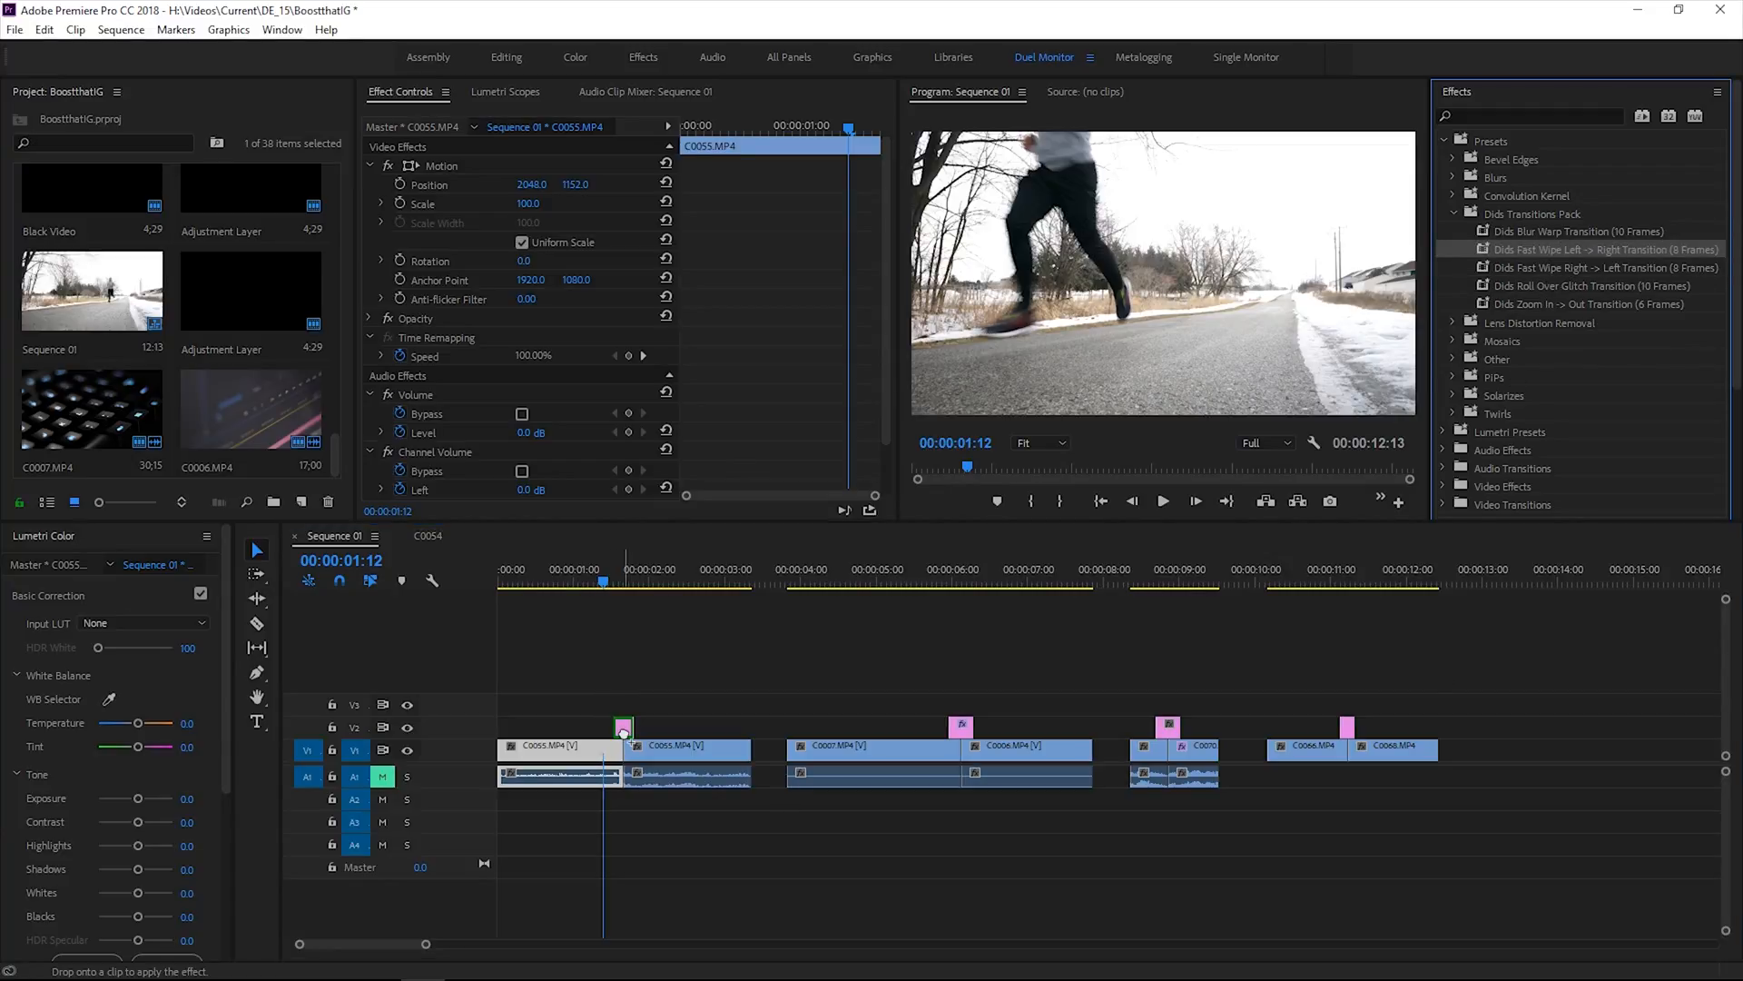
Scrub the timeline across the first cut to preview the Dids Fast Wipe Left -> Right transition.
left_click(617, 581)
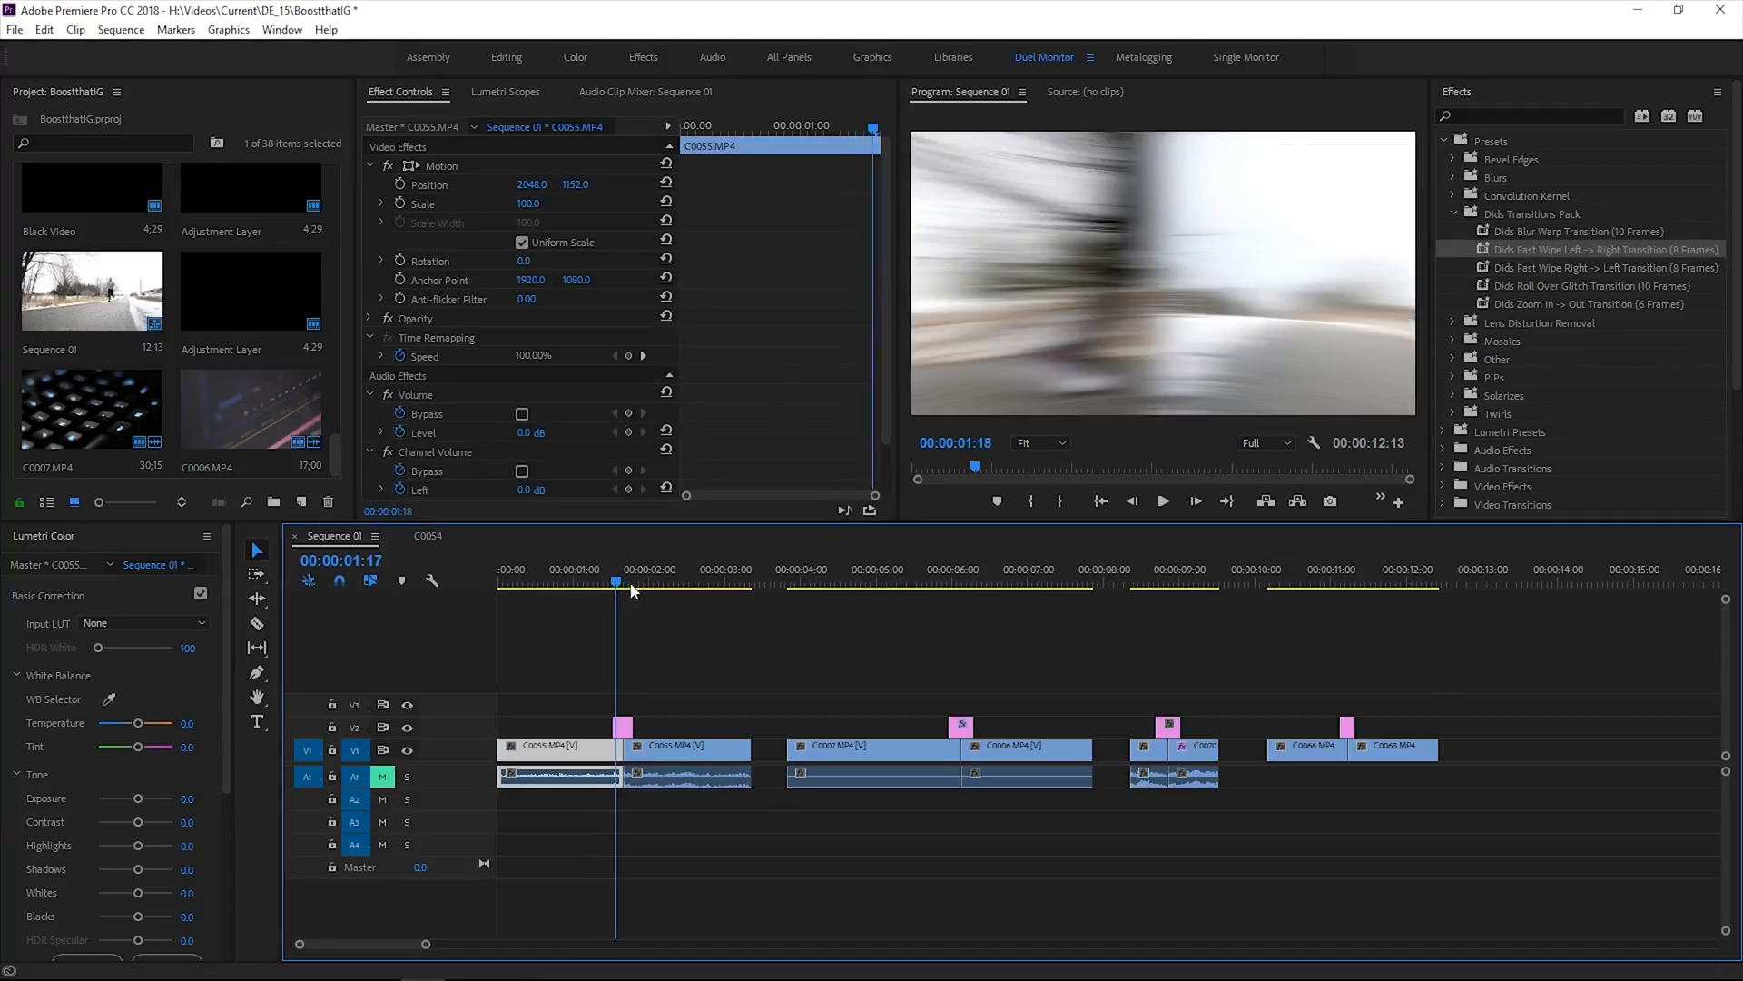
left_click(692, 568)
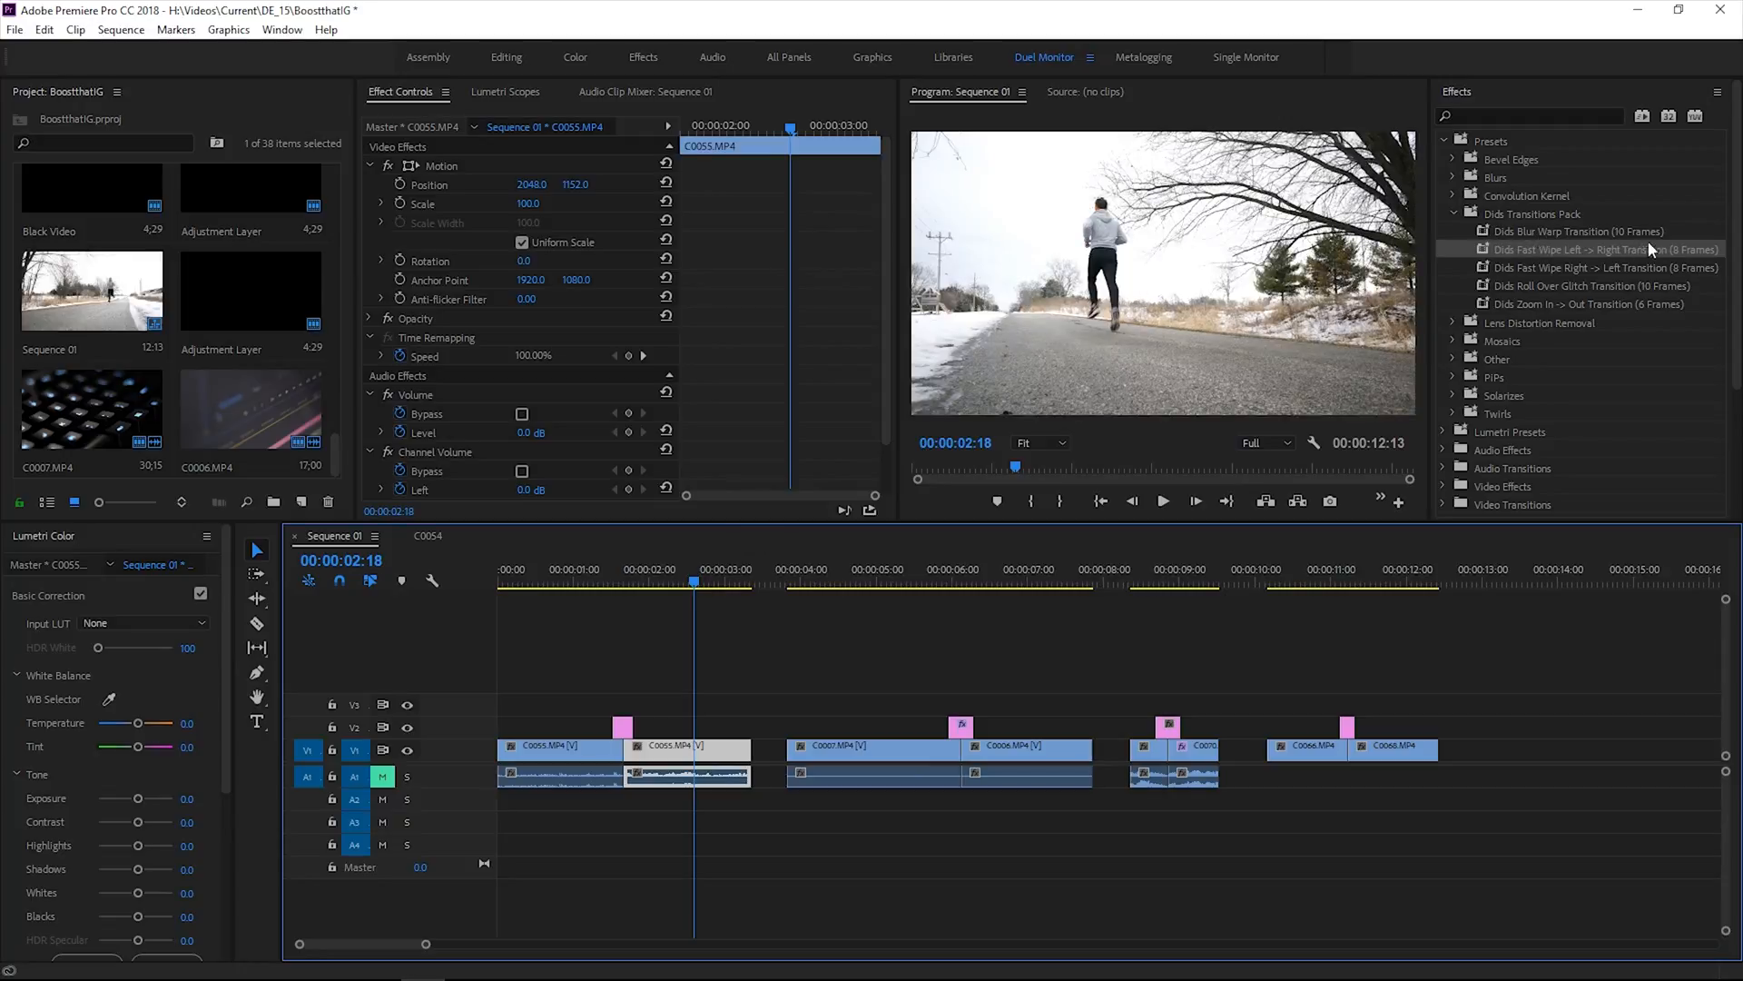